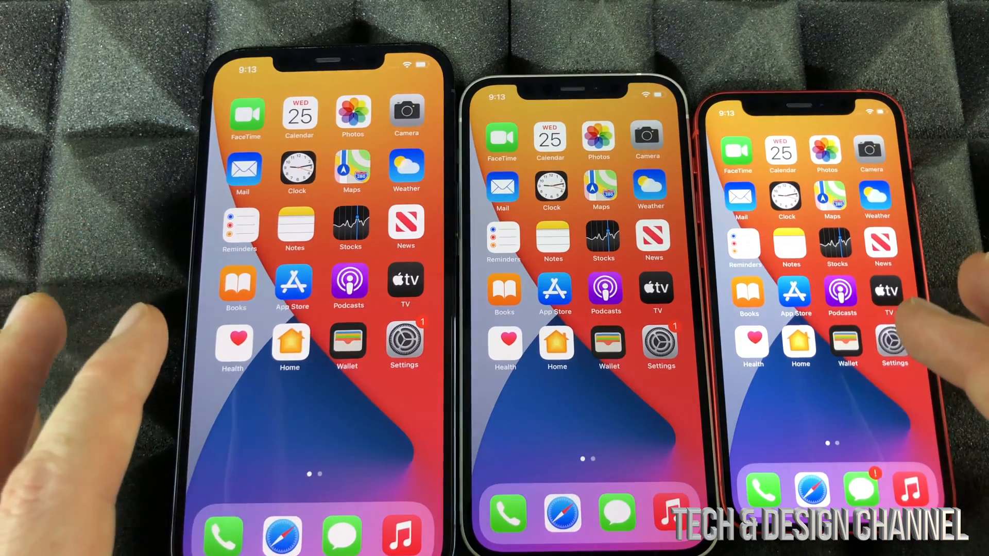
# Reach the General page of the iPhone's Settings and scroll toward Legal & Regulatory.
pyautogui.click(402, 341)
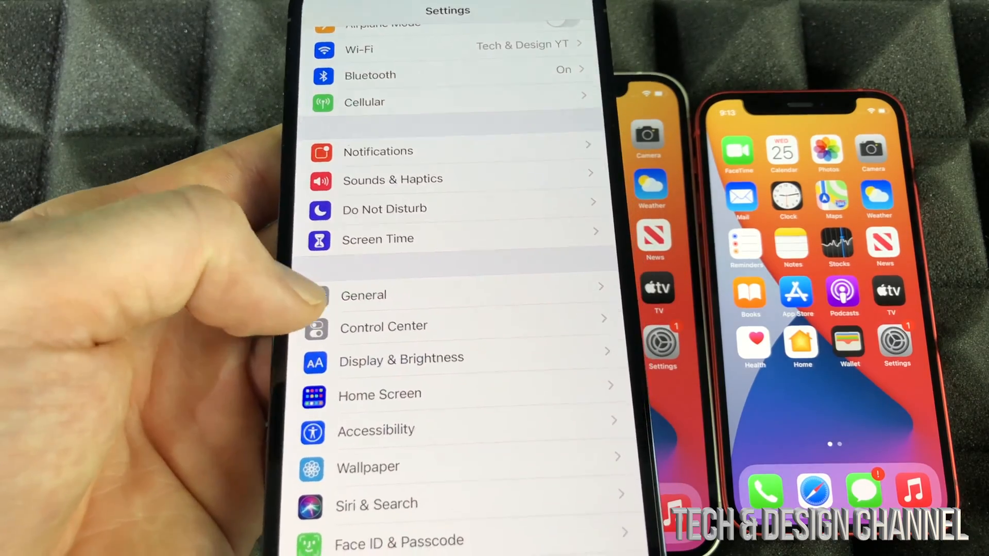
pyautogui.click(362, 296)
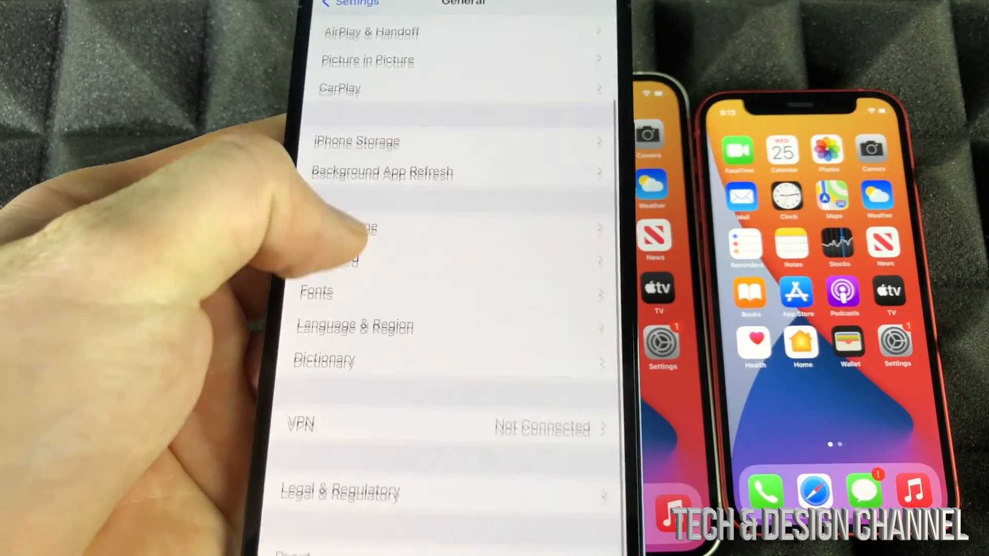